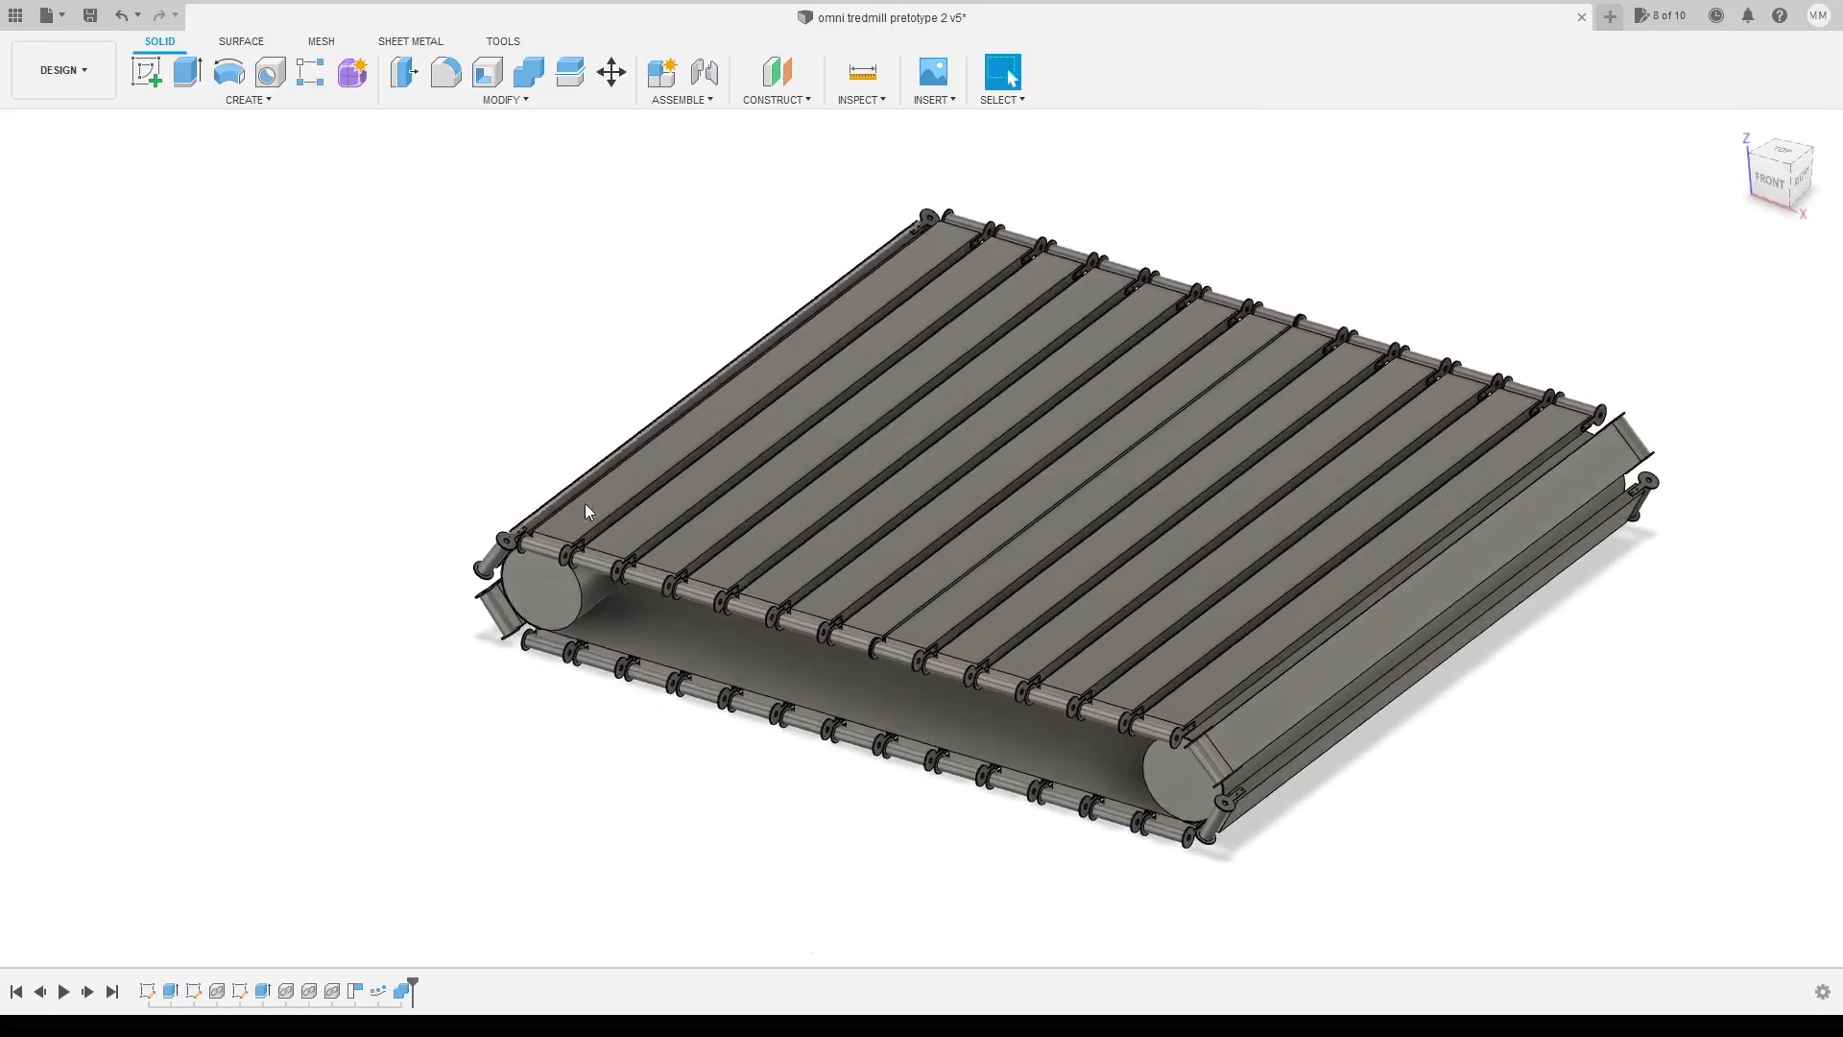
Orbit the model to inspect the three roller assemblies between the two main cylinders
drag(587, 510, 1248, 674)
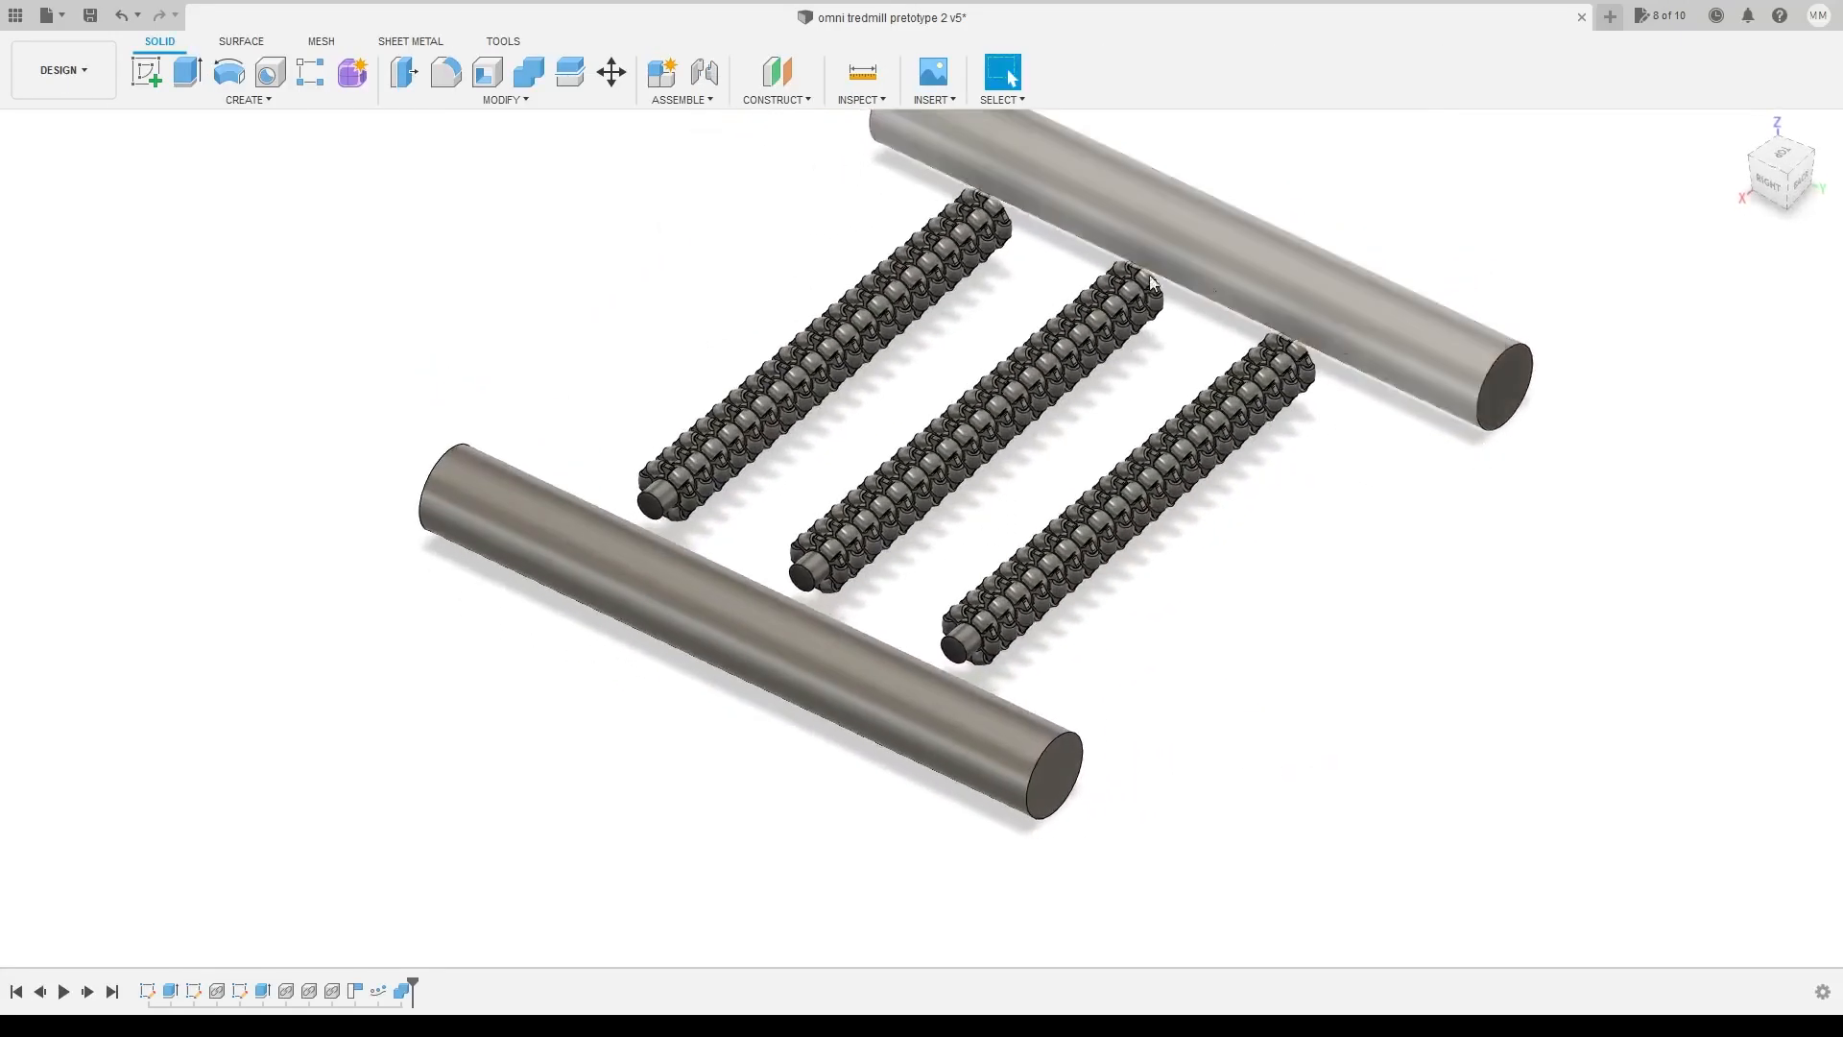
drag(1152, 288, 1244, 610)
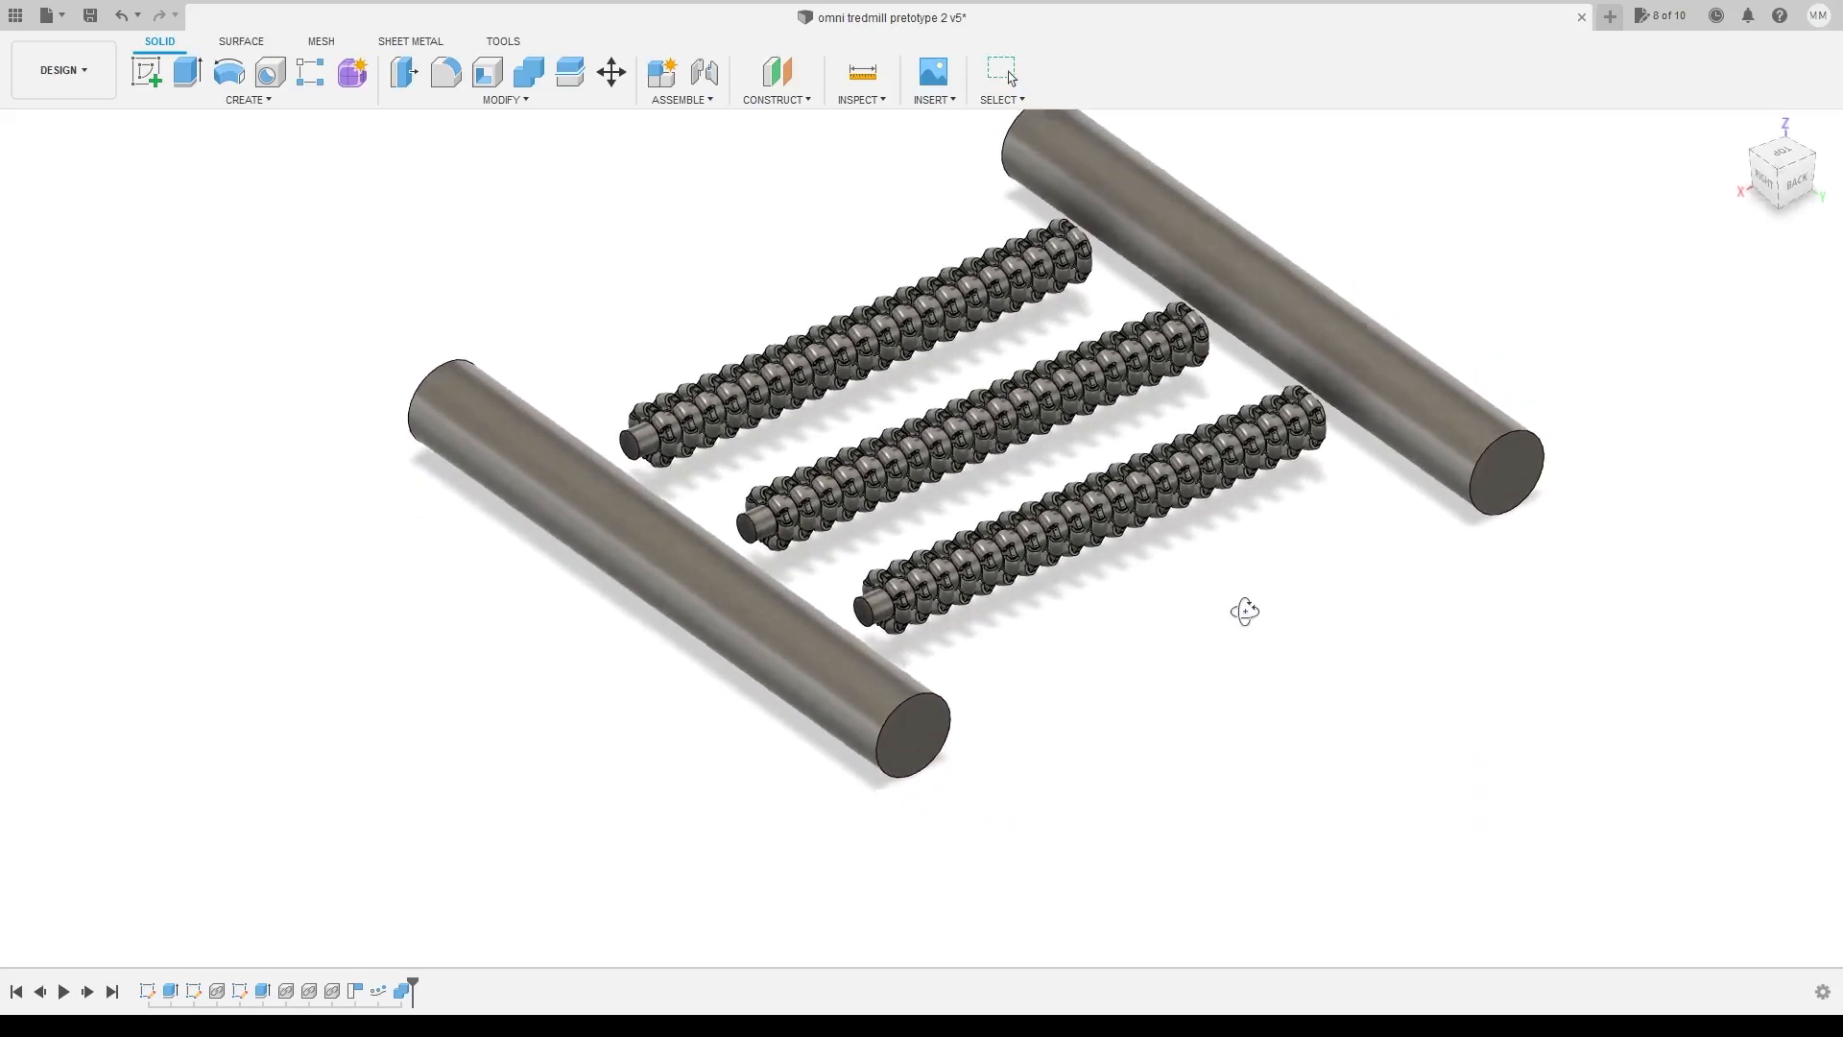